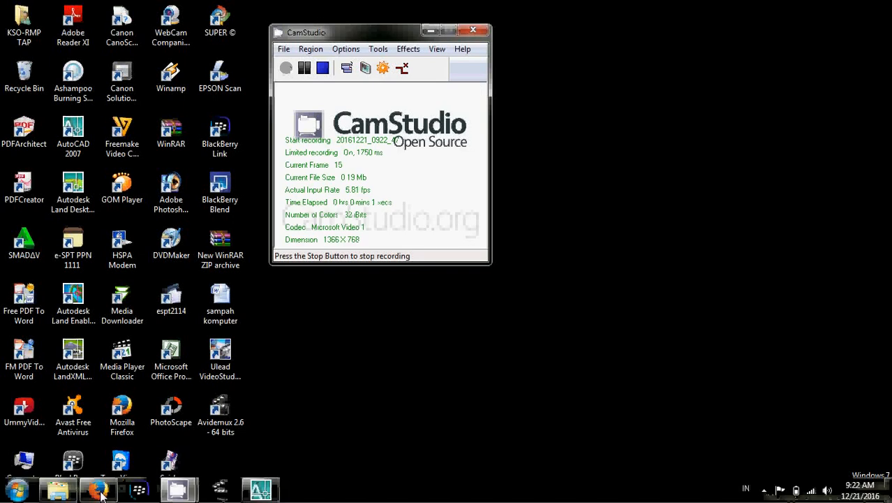
# Start a new blank Notepad note from the Start menu
pyautogui.click(14, 493)
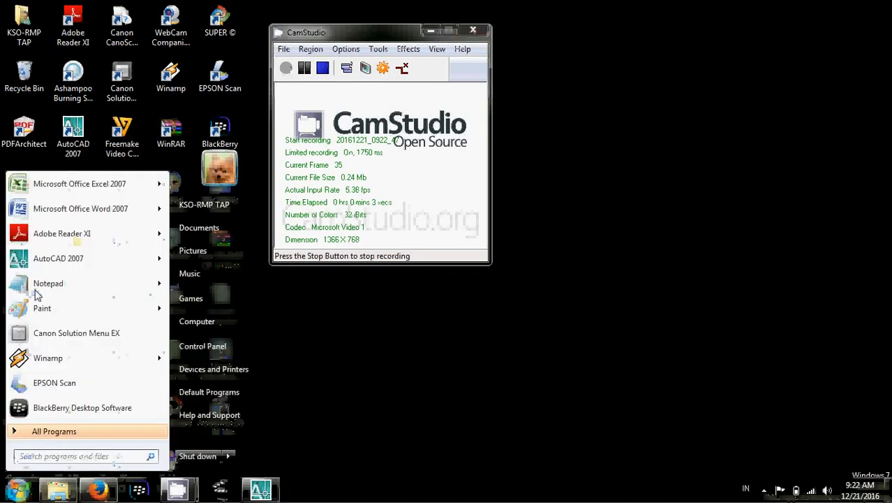
pyautogui.click(48, 283)
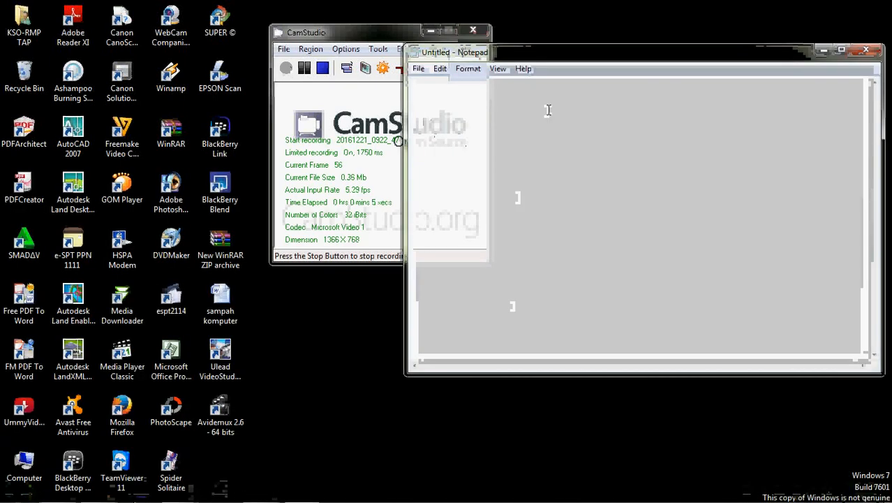
# Write the heading "bagaimana caranya menghitung luas dengan menggunakan koordinat dalam autocad??"
pyautogui.write('bagai')
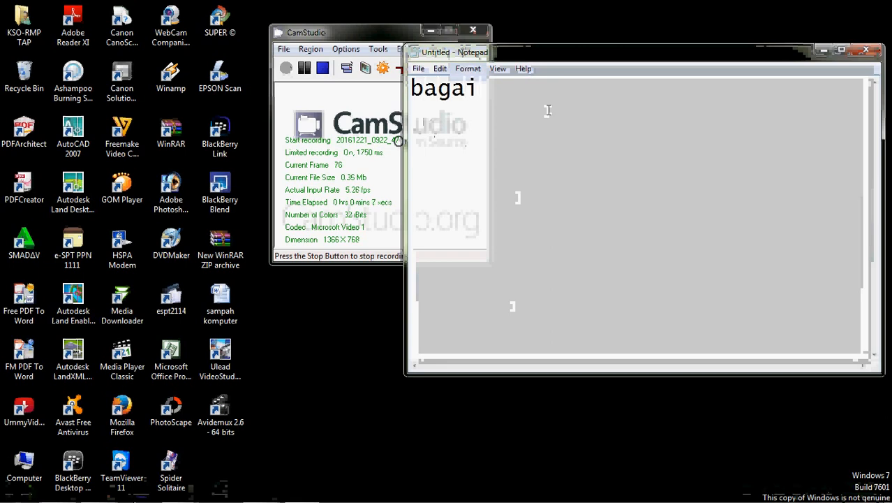
pyautogui.write('mana ca')
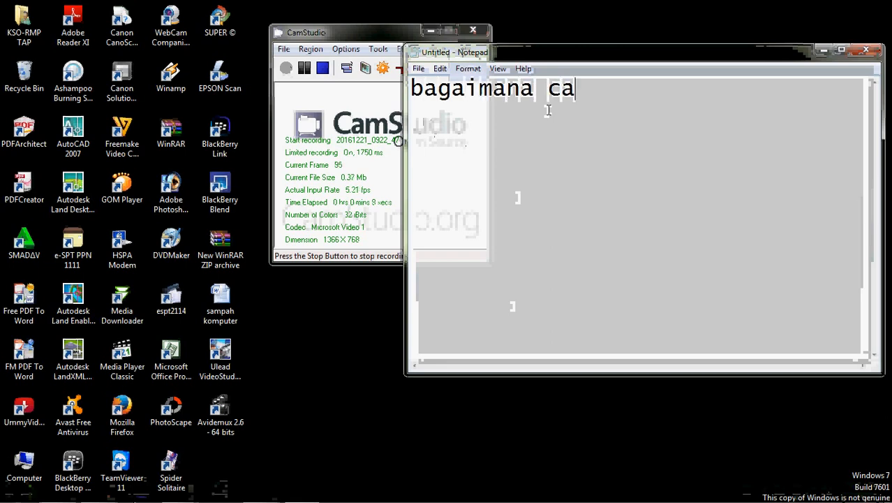
pyautogui.write('ranya m')
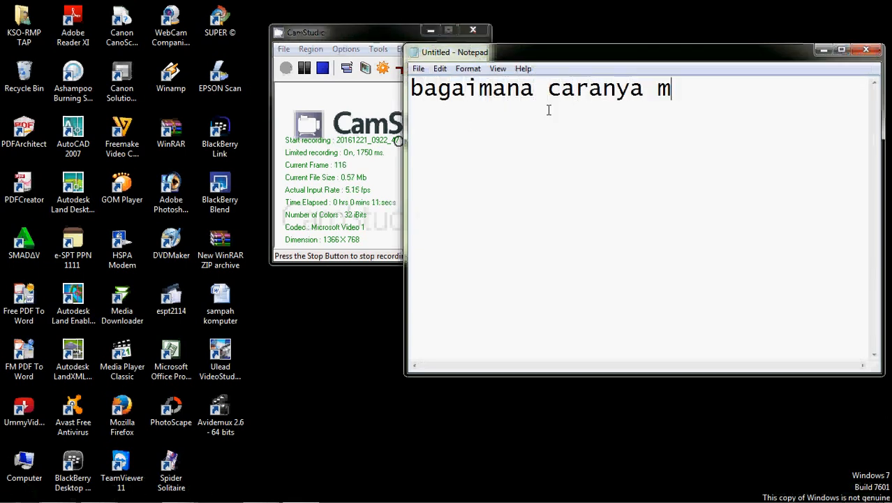
pyautogui.write('enghitu')
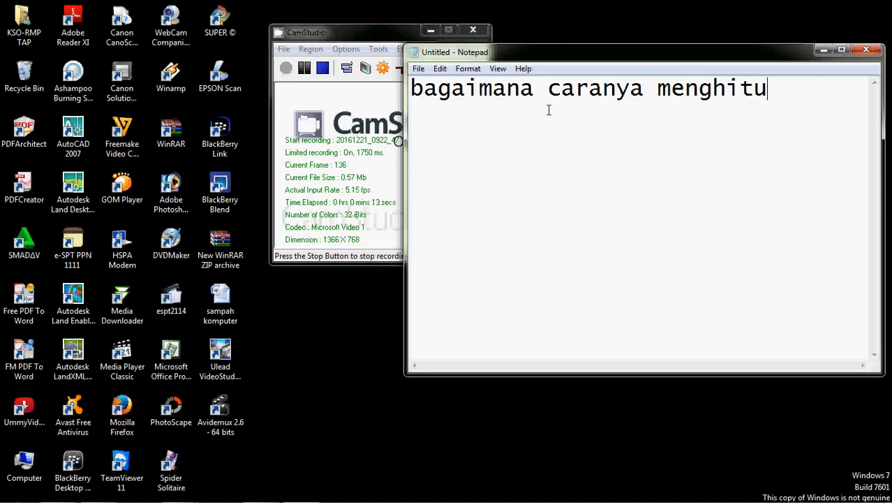
pyautogui.write('ng l')
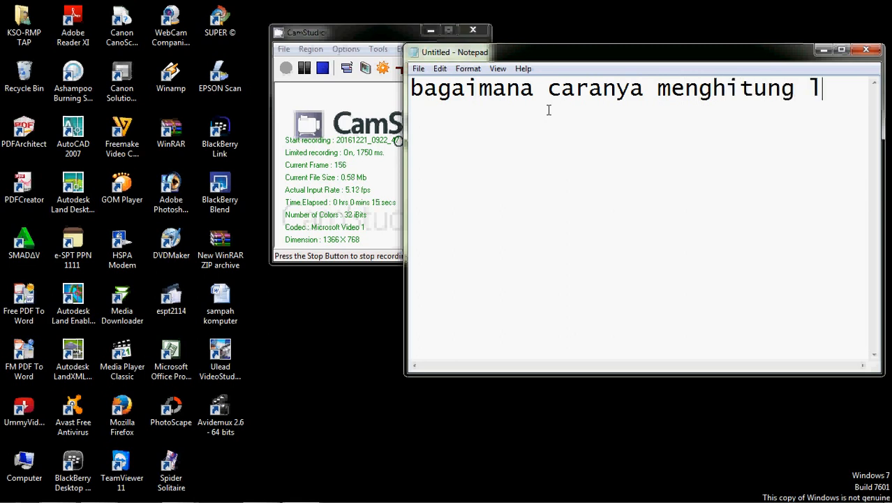
pyautogui.write('uas a')
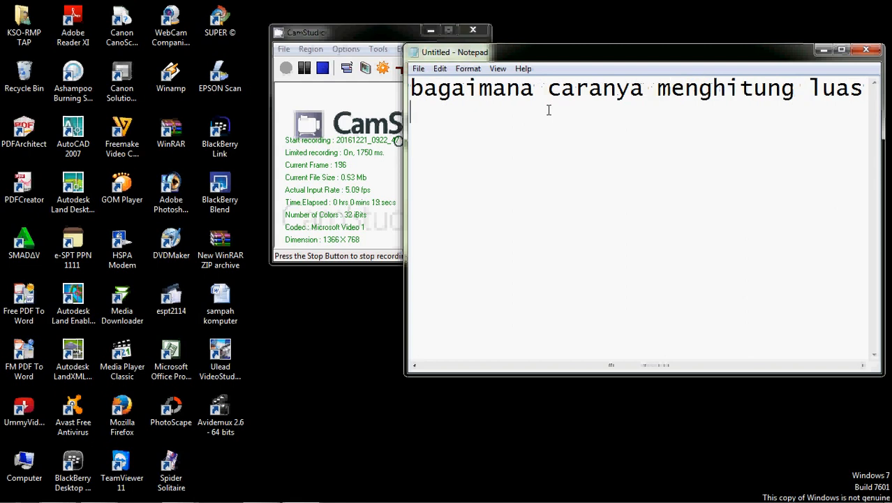
pyautogui.write('dengan m')
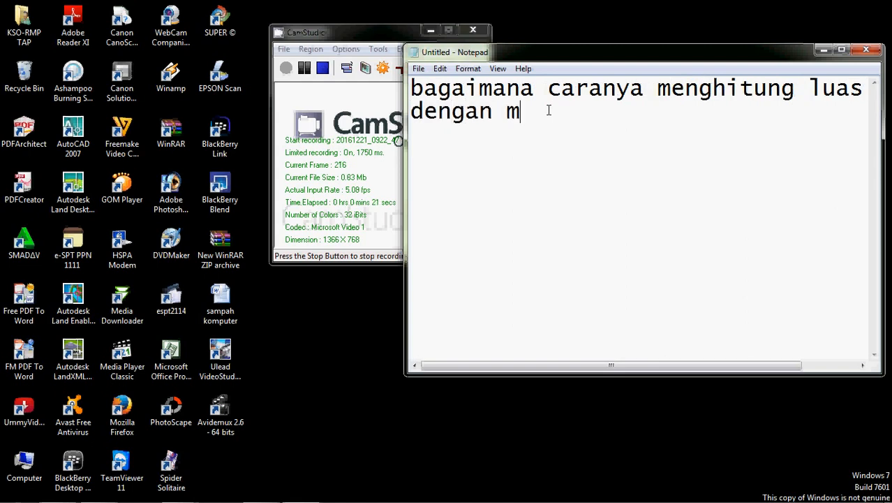
pyautogui.write('enggunak')
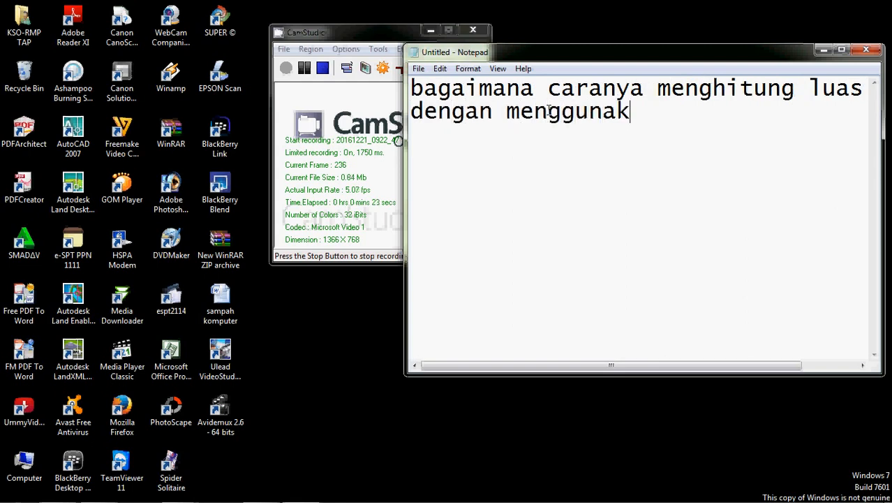
pyautogui.write('an koo')
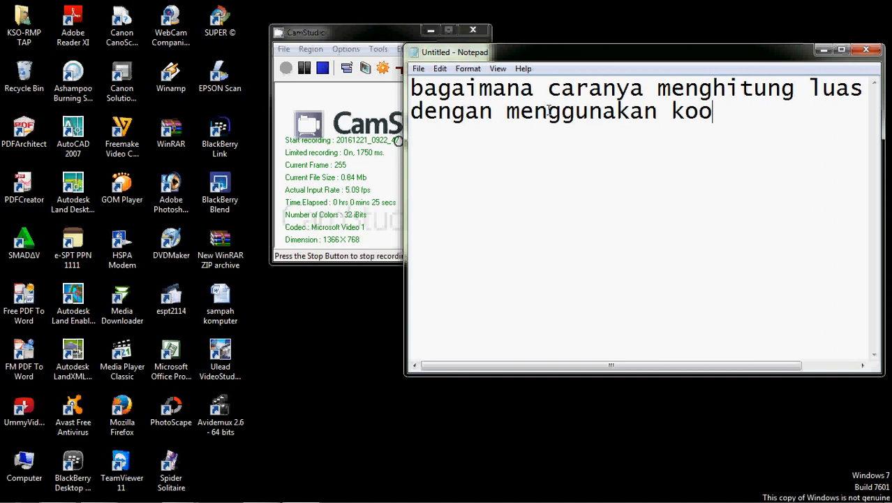
pyautogui.write('rdinat dalam aut')
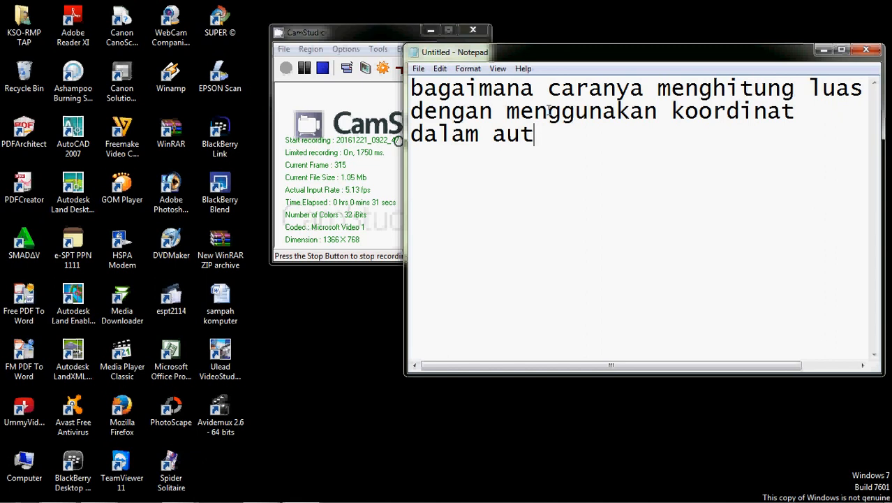
pyautogui.write('ocad')
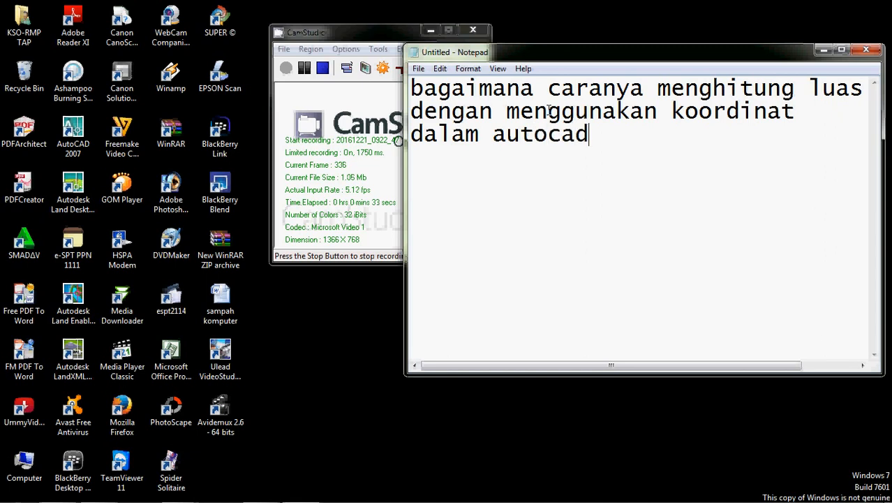
pyautogui.write('??')
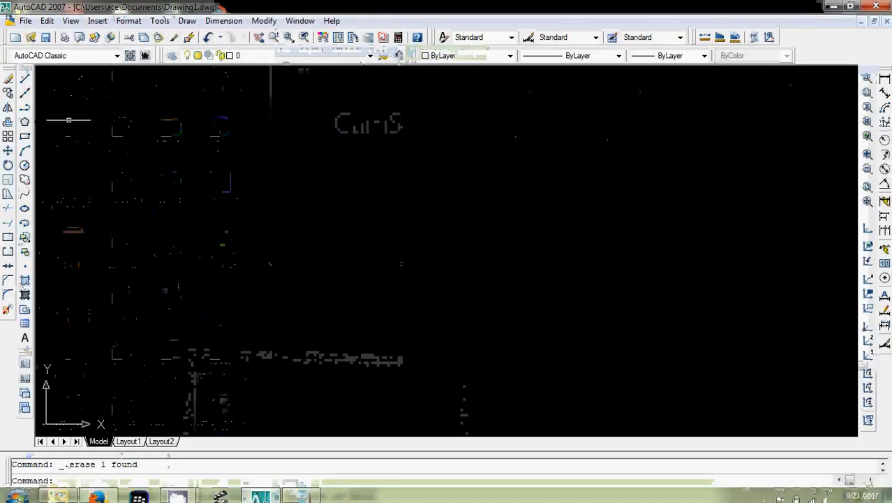
# Draw the stepped polyline outline with two notches along its lower edge
pyautogui.click(8, 76)
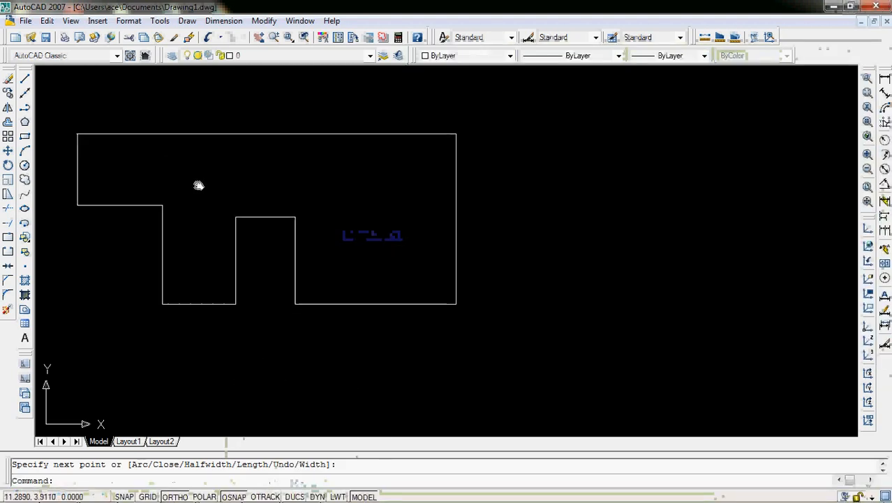
pyautogui.moveTo(831, 252)
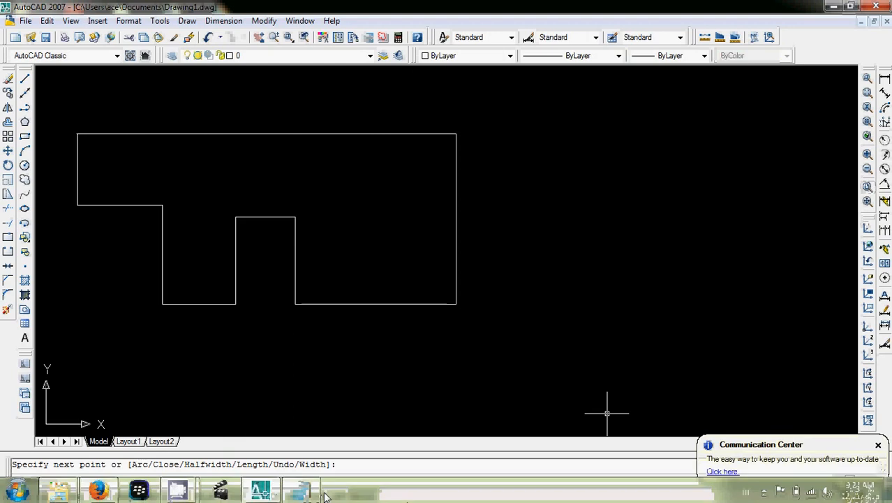
# Note the first step: draw the shape with polyline
pyautogui.click(297, 489)
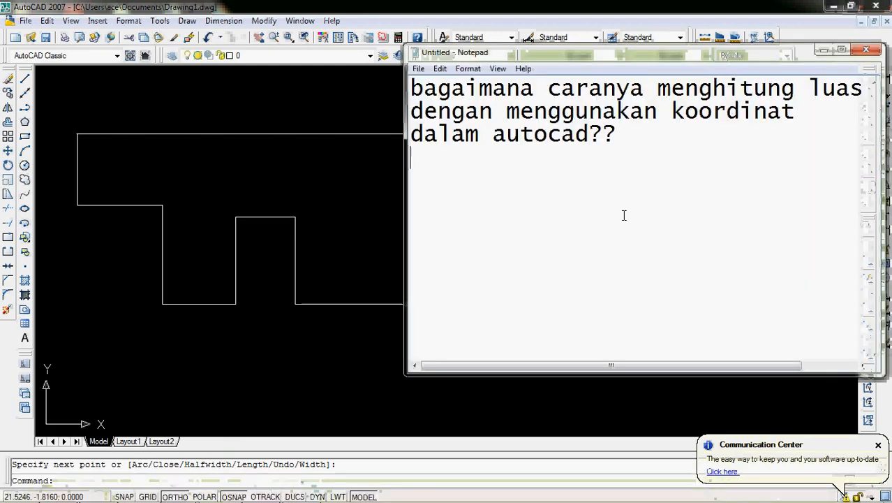
pyautogui.write('gambar dengan pol')
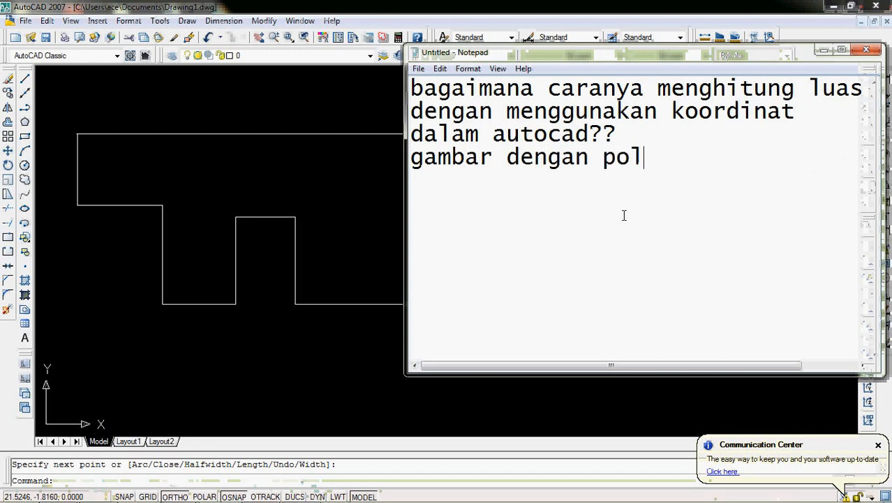
pyautogui.write('yline')
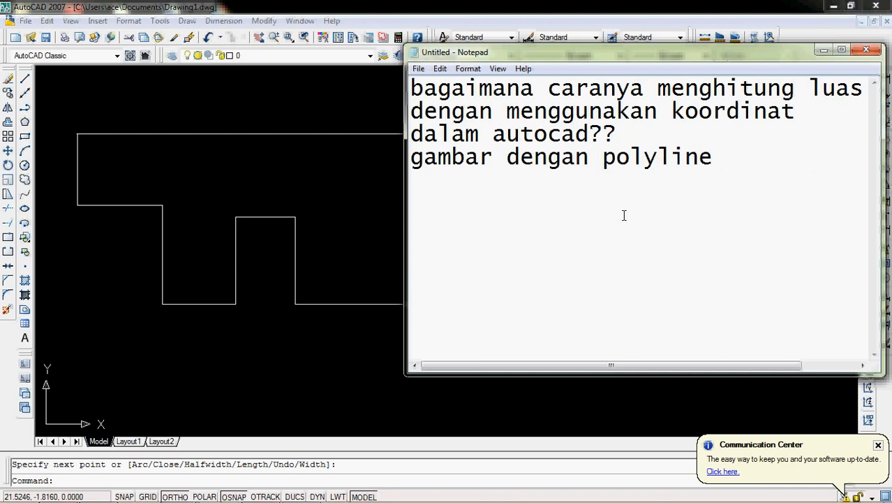
# Add the step "tentukan koordinat y=0 : x=0" followed by "dengan ucs"
pyautogui.write('tentukan k')
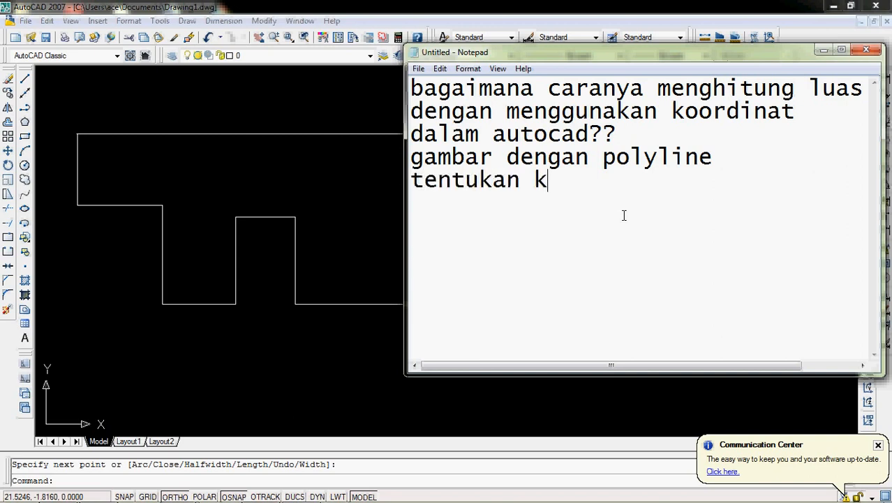
pyautogui.write('oordinat')
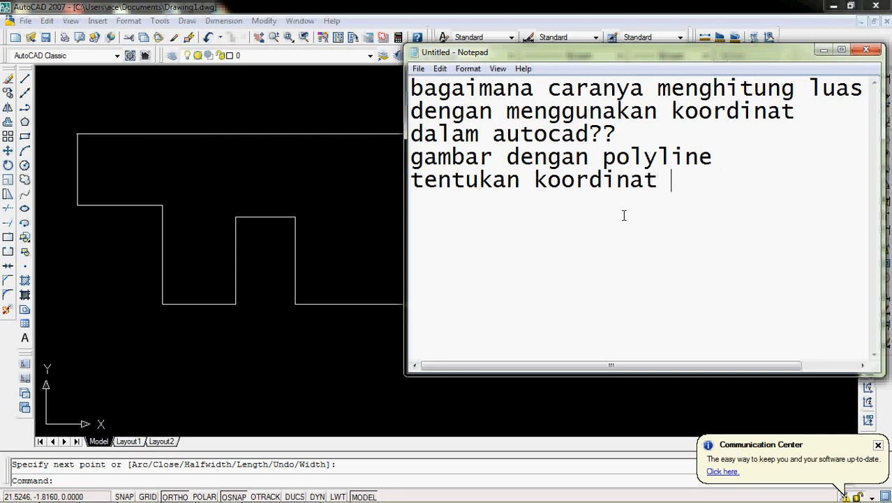
pyautogui.write('y-')
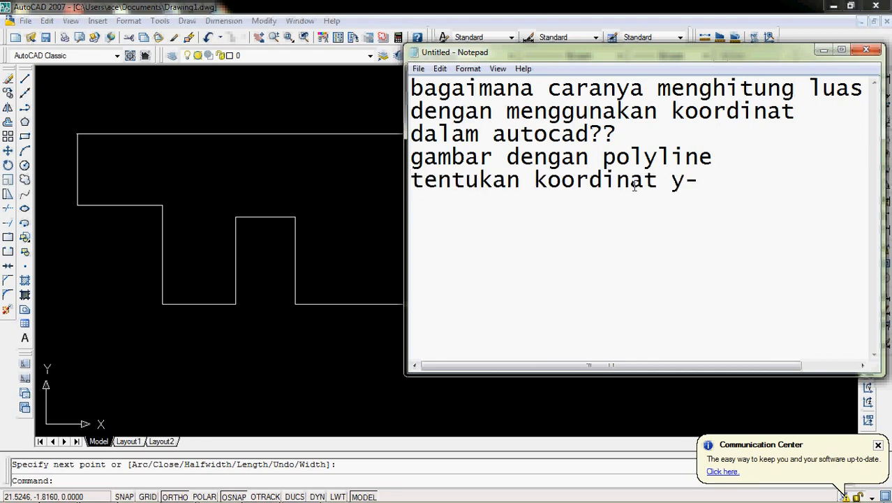
pyautogui.write('=')
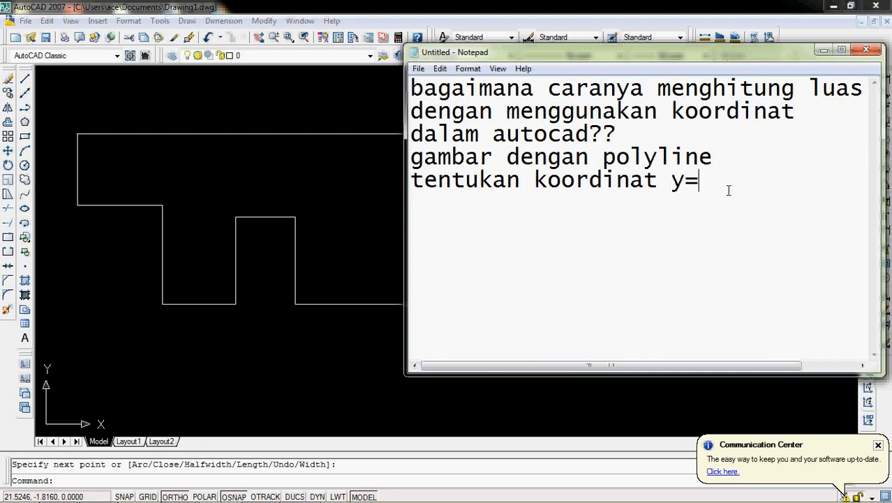
pyautogui.write('0')
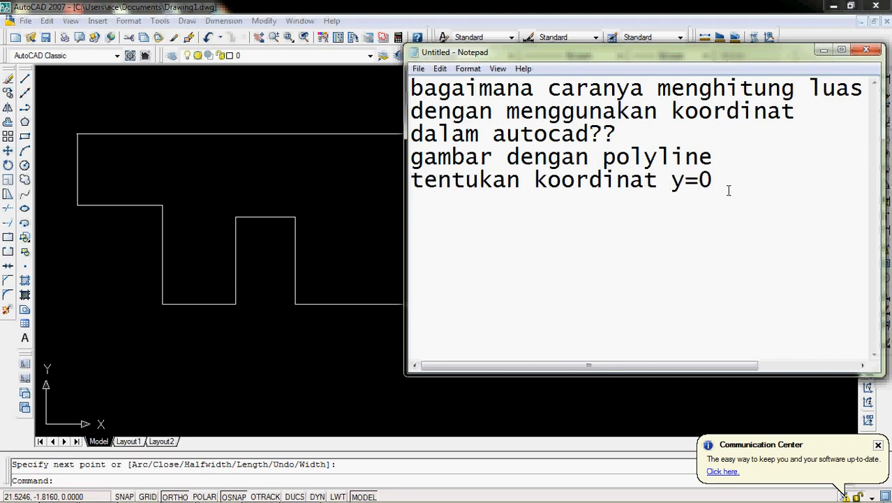
pyautogui.write(';')
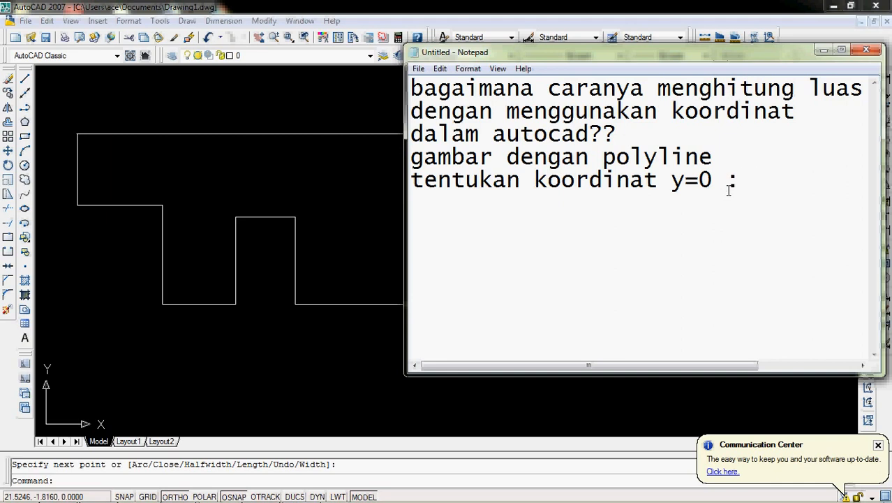
pyautogui.write('x=0')
pyautogui.write('d')
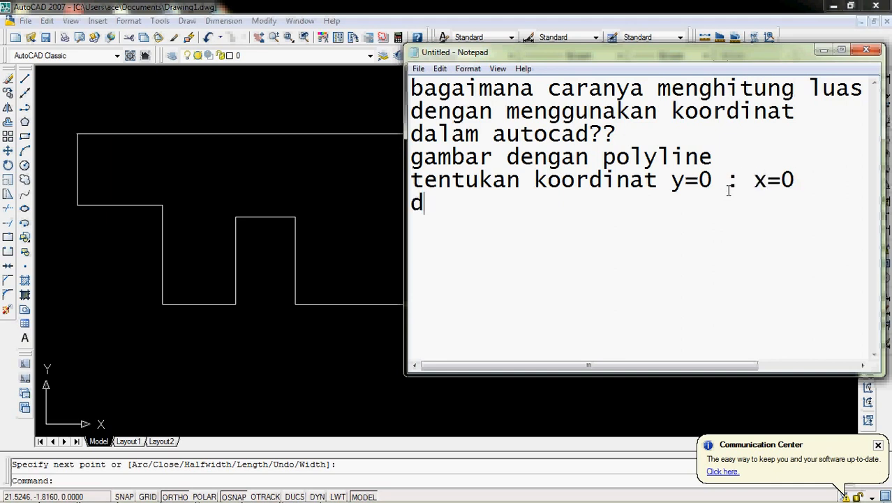
pyautogui.write('engan')
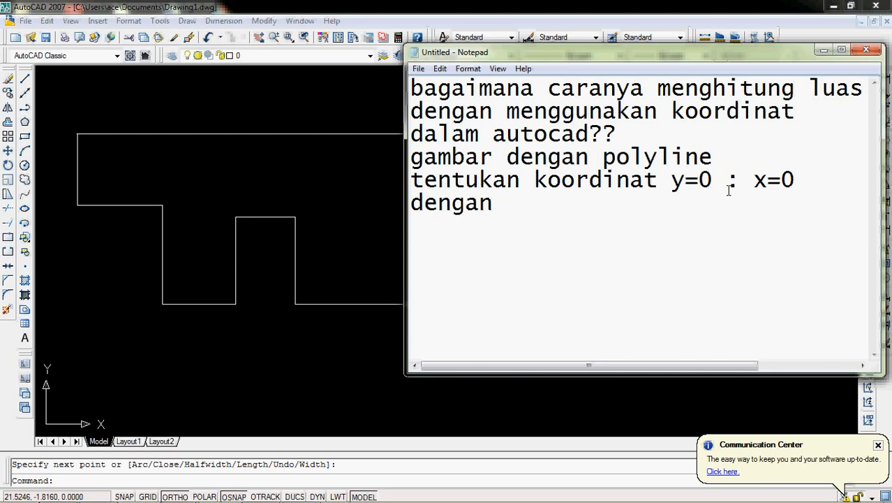
pyautogui.write('ucs')
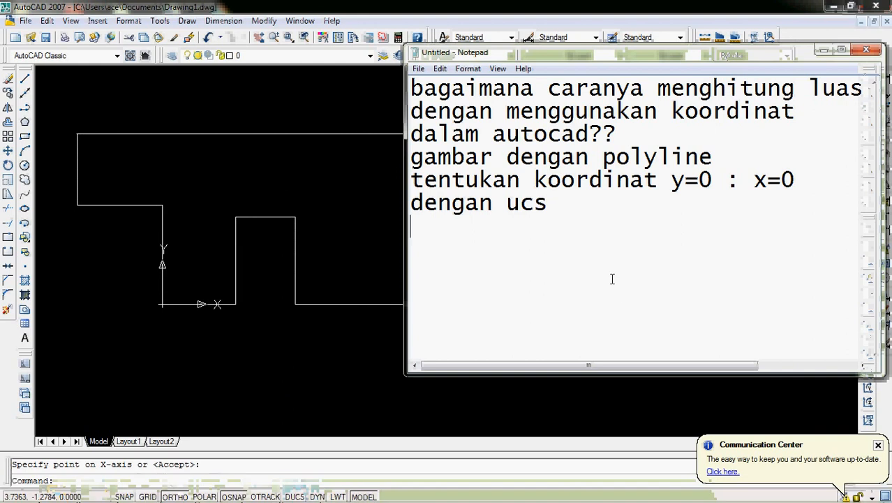
# Finish the UCS note and add the step "ketik li enter" on its own line
pyautogui.write('menu')
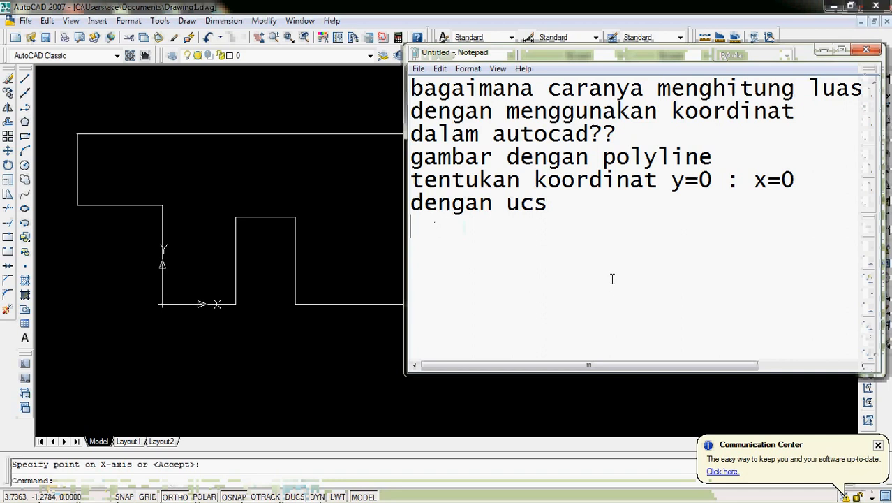
pyautogui.write('ketik')
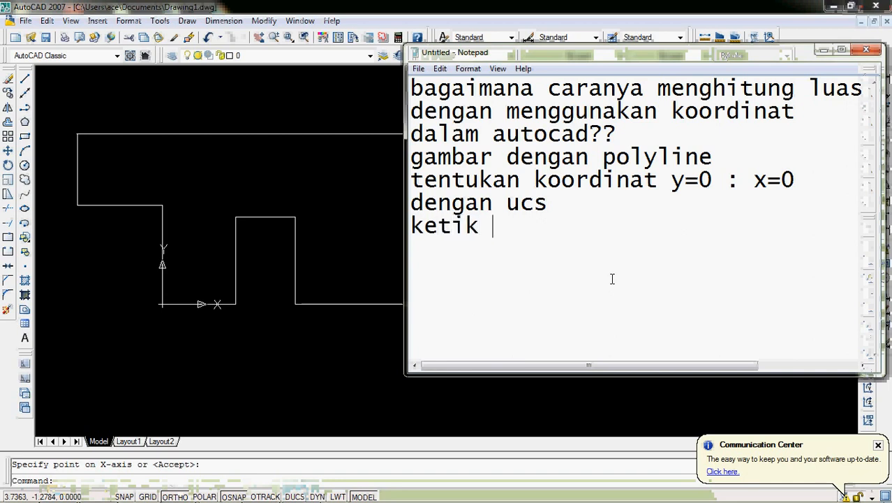
pyautogui.write('I')
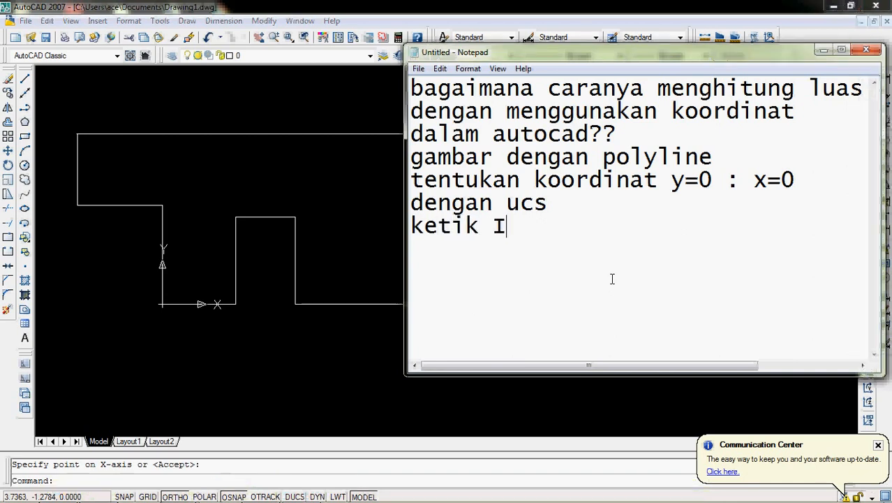
pyautogui.write('li en')
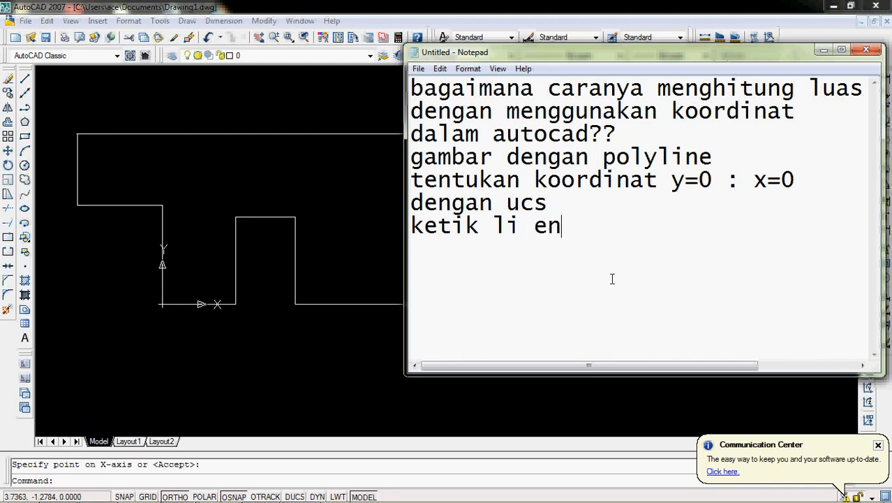
pyautogui.write('ter')
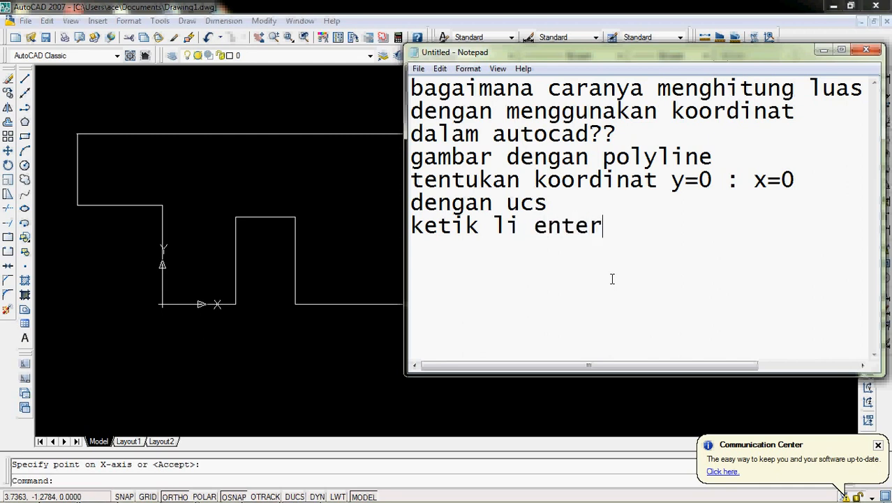
pyautogui.press('Enter')
pyautogui.write('li')
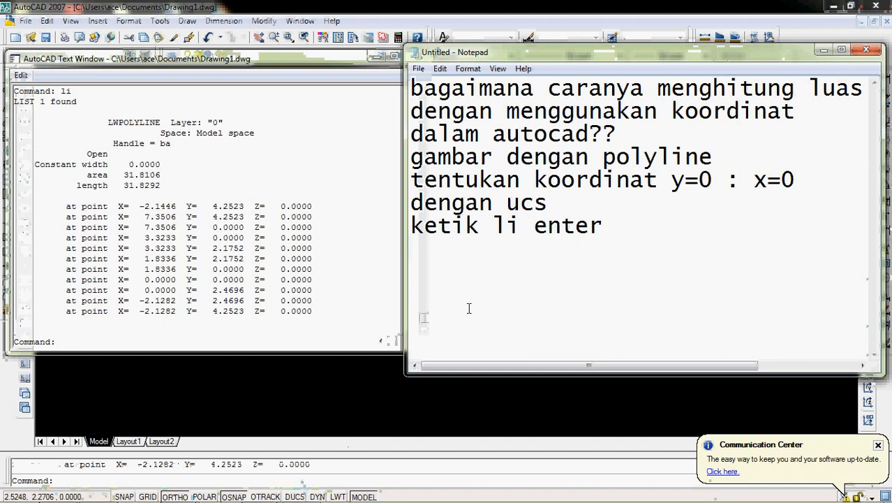
# Add the line "maka akan kita dapat koordinat dan luas area nya"
pyautogui.write('maka akan')
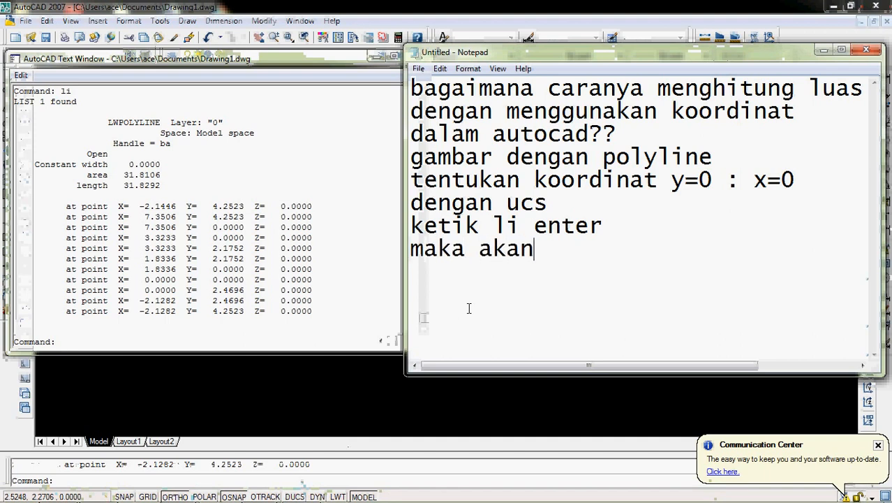
pyautogui.write('kia')
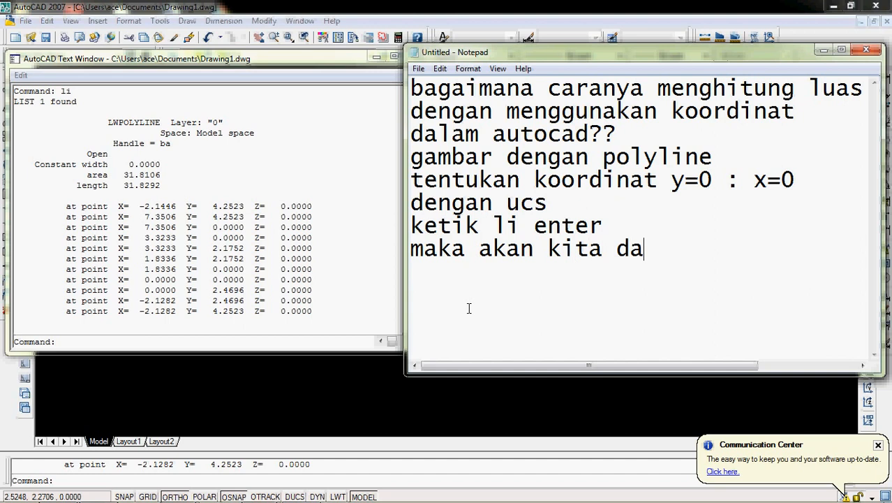
pyautogui.write('pak')
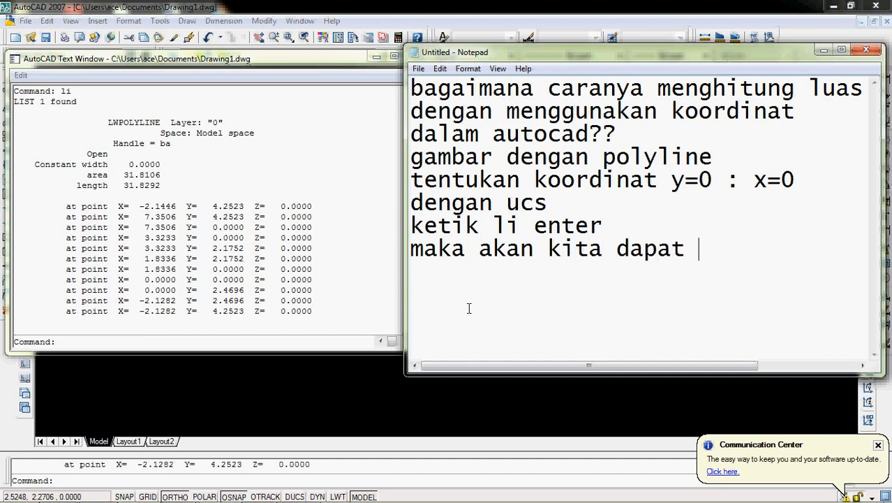
pyautogui.write('koord')
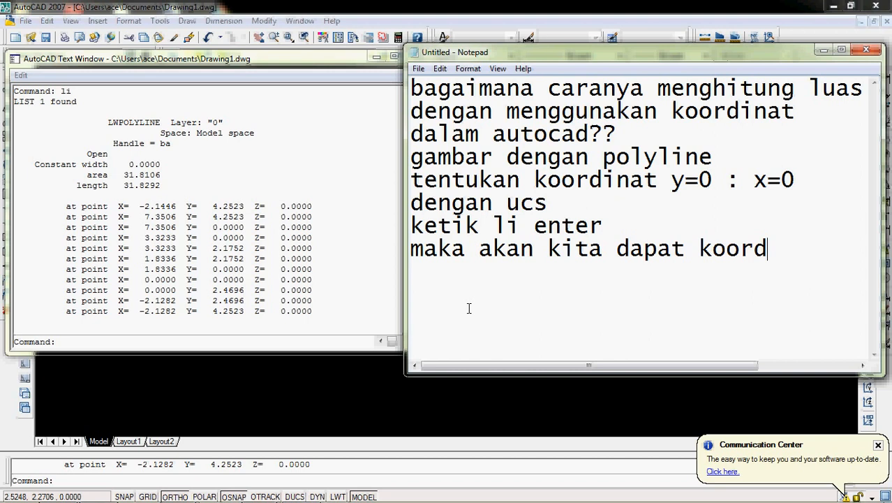
pyautogui.write('int')
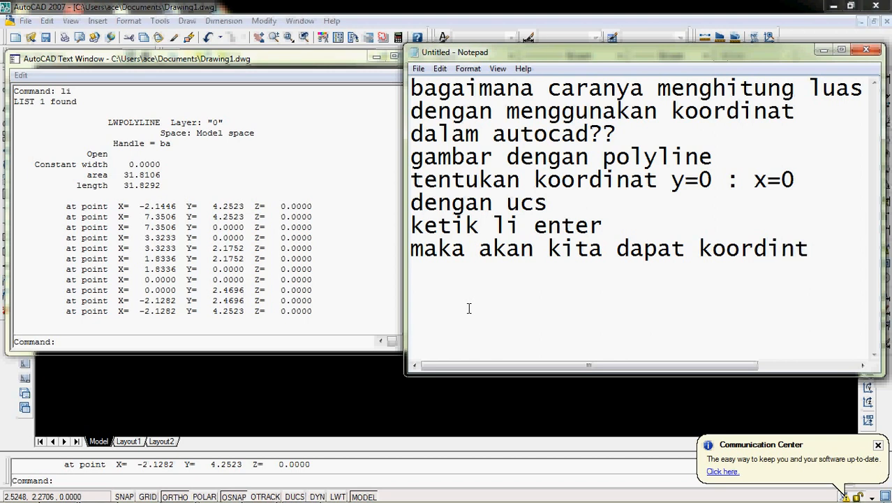
pyautogui.write('a')
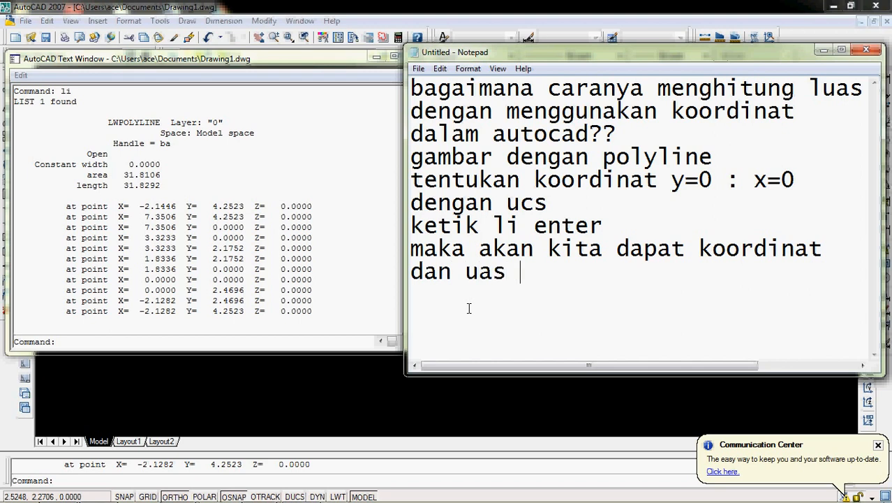
pyautogui.write('lua')
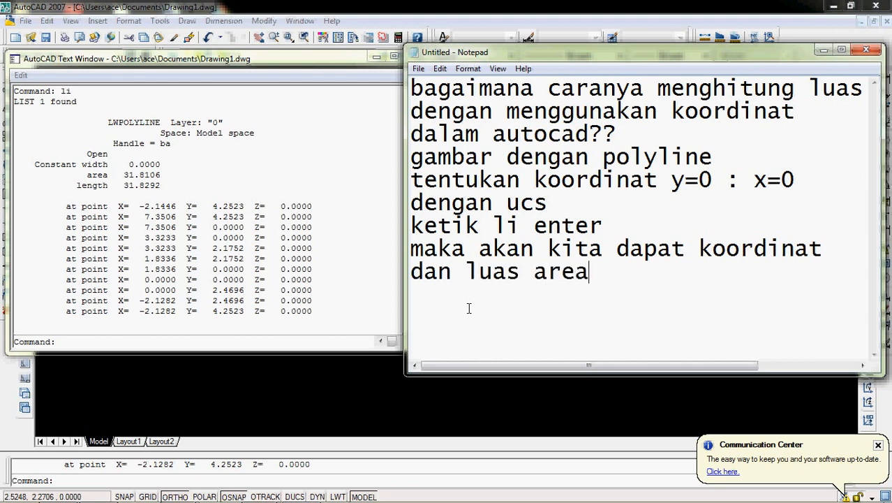
pyautogui.write('nya')
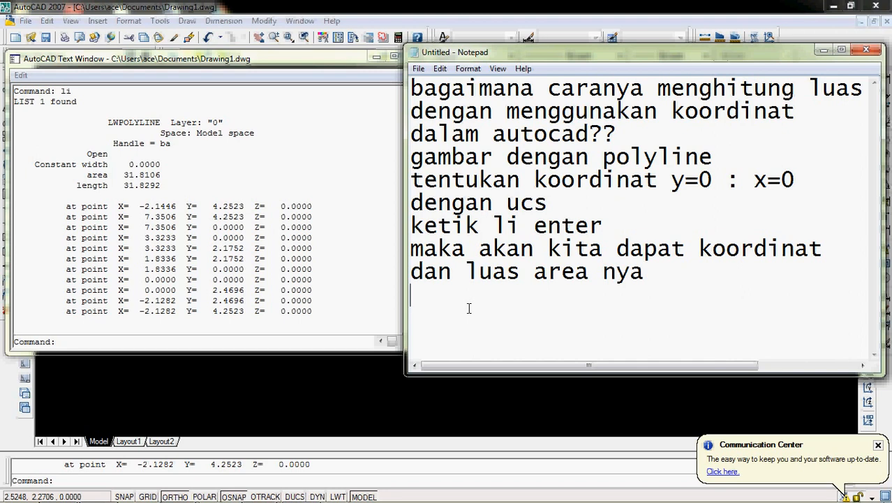
# Close the notes with "selamat mencoba,"
pyautogui.write('selamat meno')
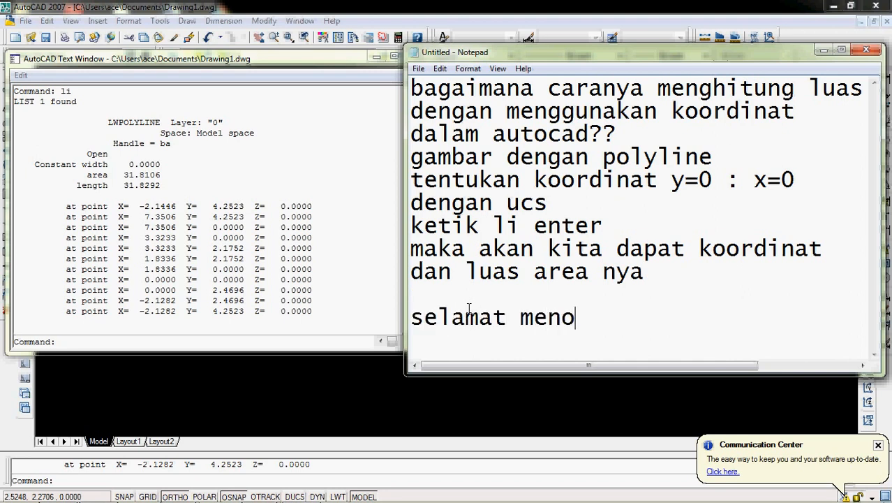
pyautogui.press('Backspace')
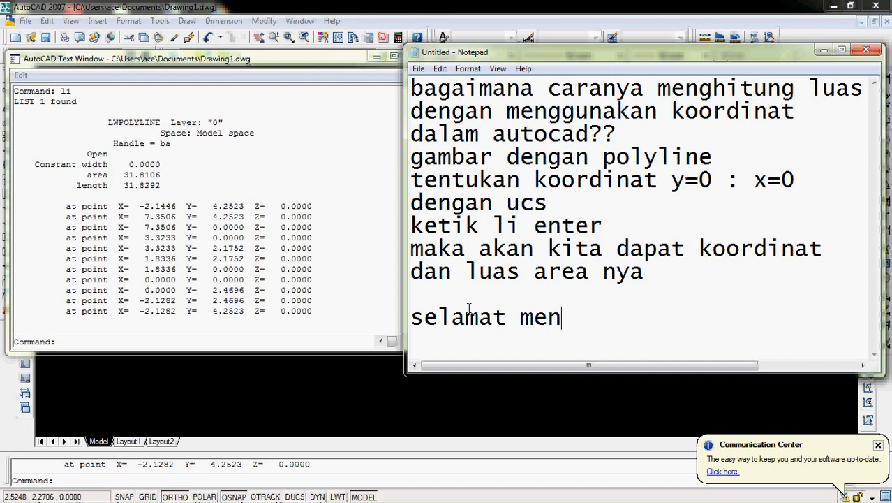
pyautogui.write('cob')
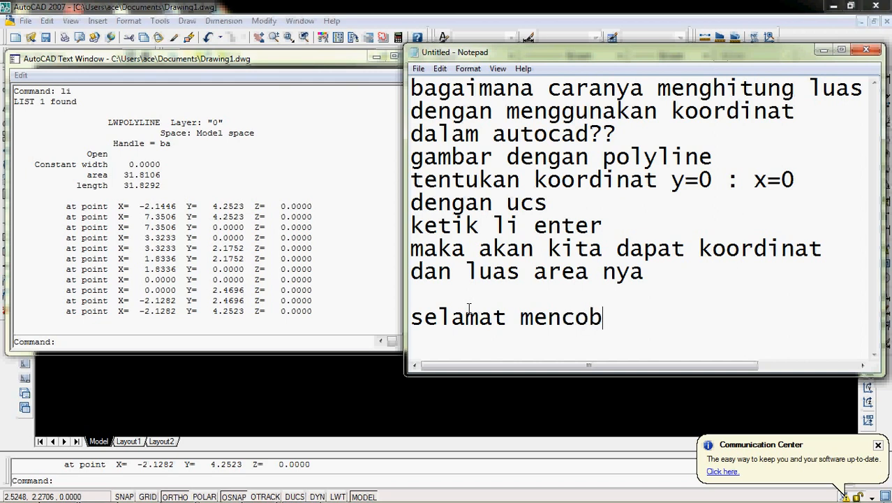
pyautogui.write('a,')
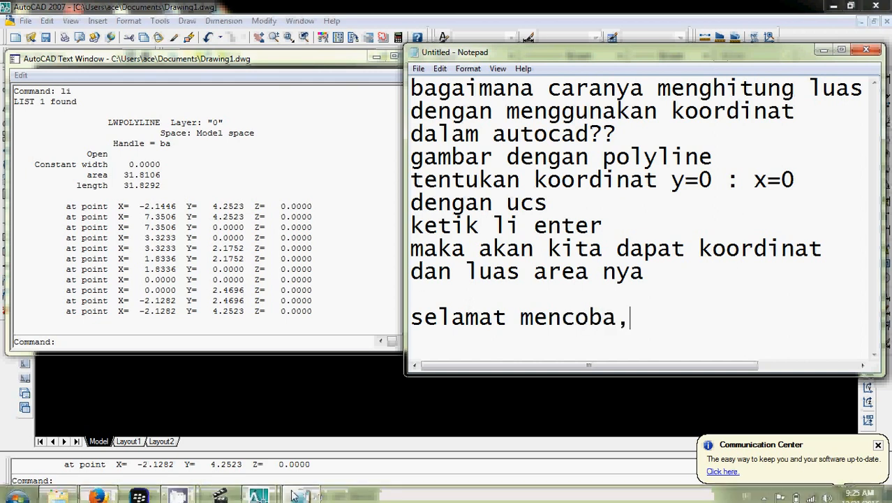